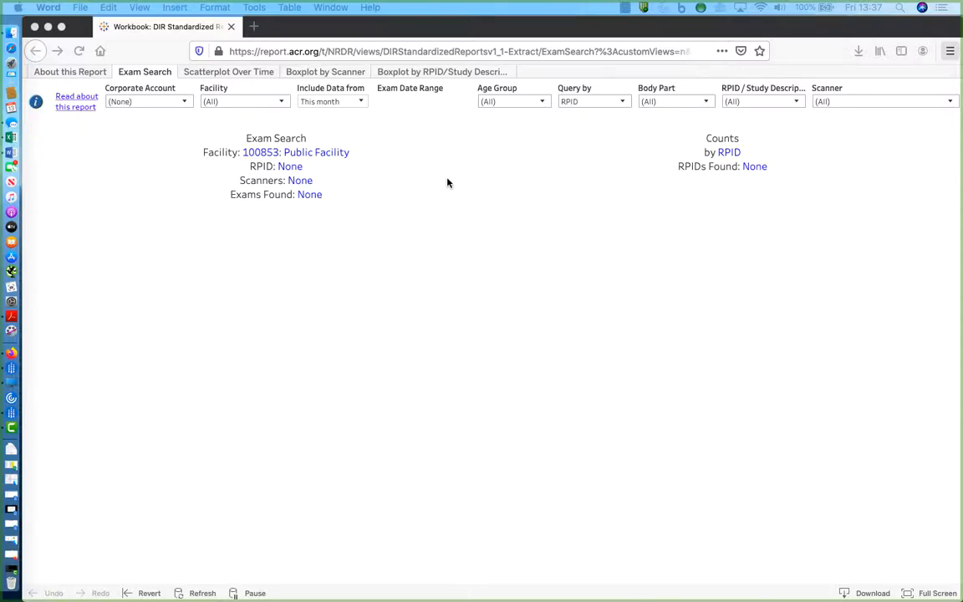
mouse_move(382, 140)
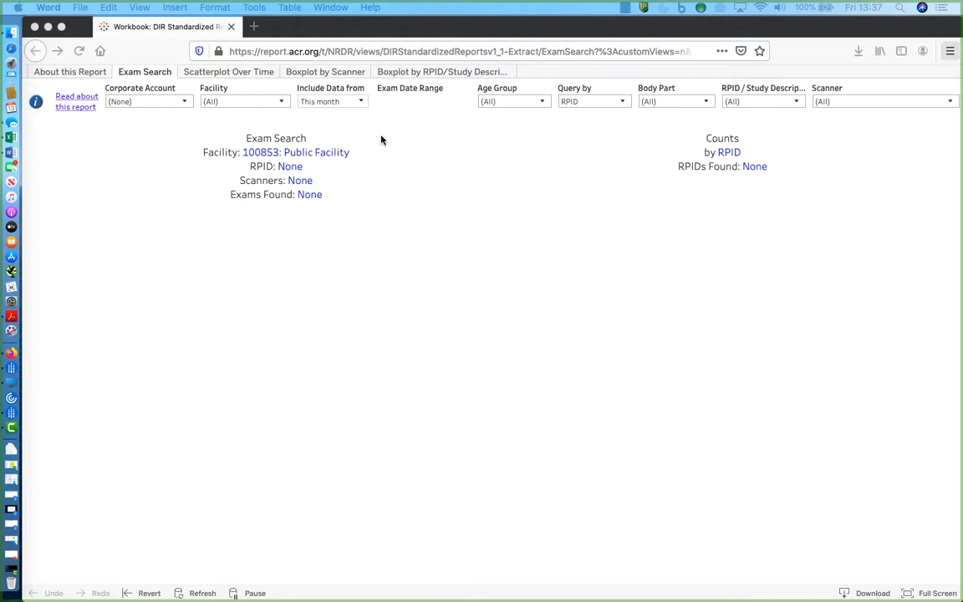
mouse_move(394, 127)
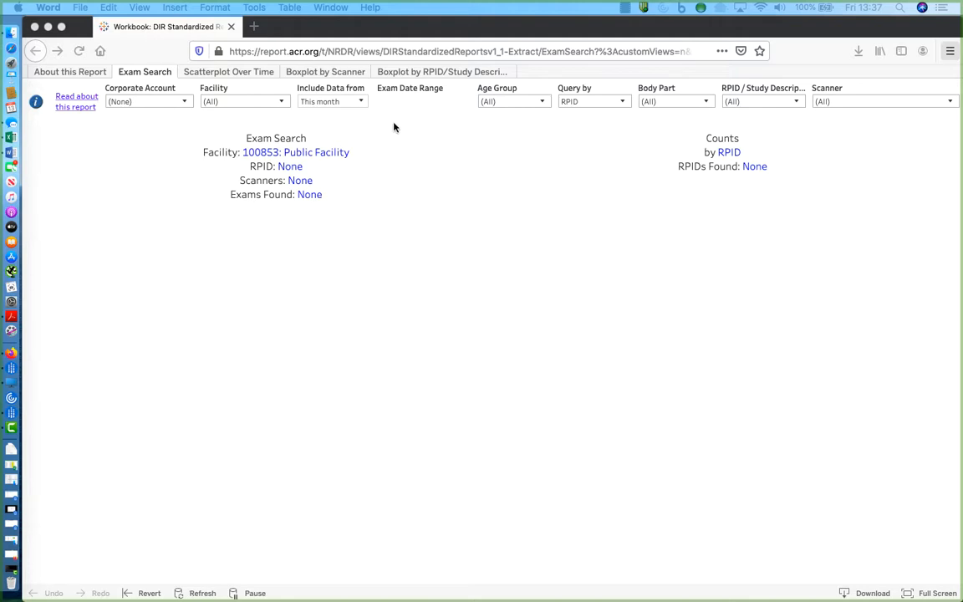
mouse_move(374, 98)
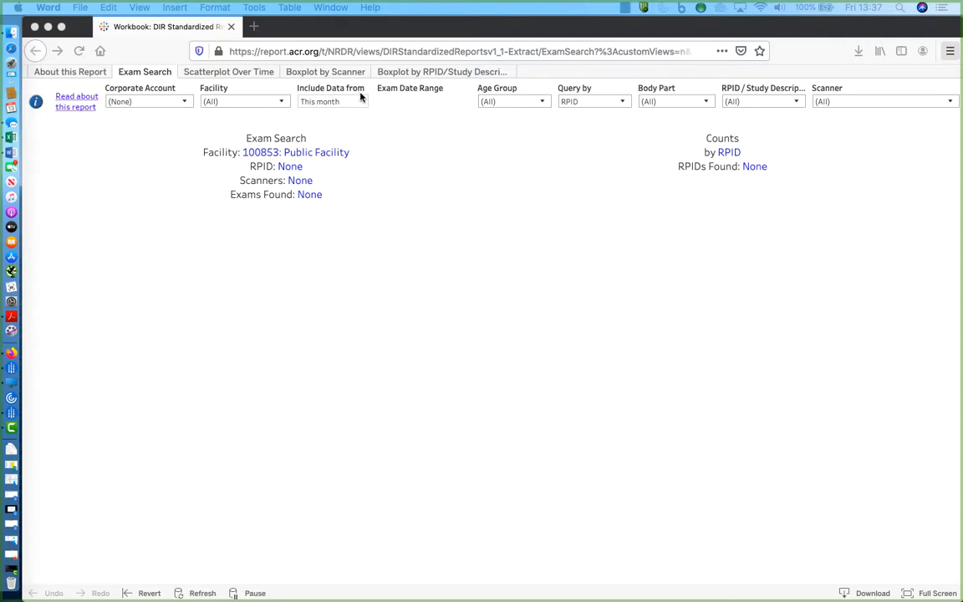
mouse_move(316, 96)
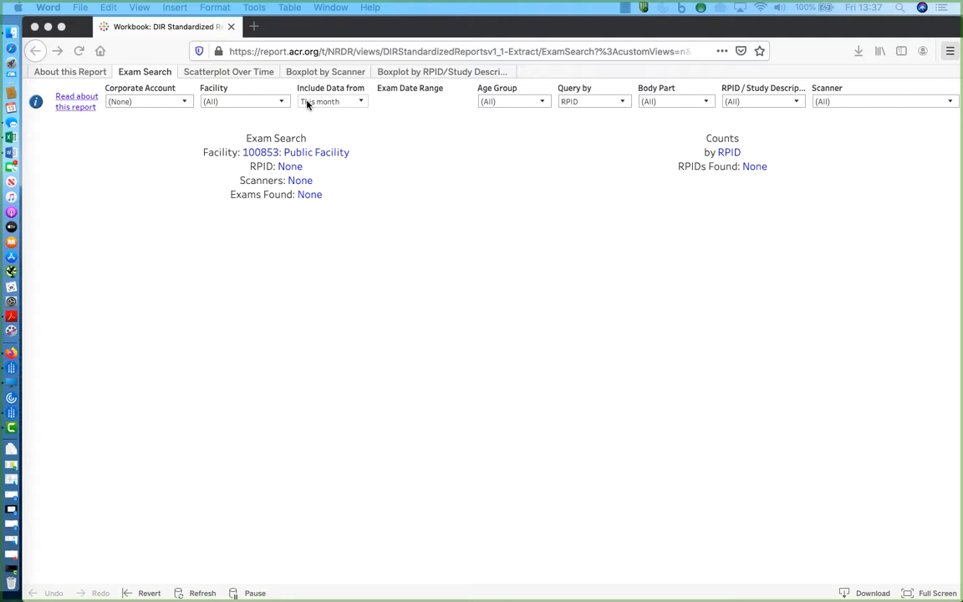
mouse_move(303, 109)
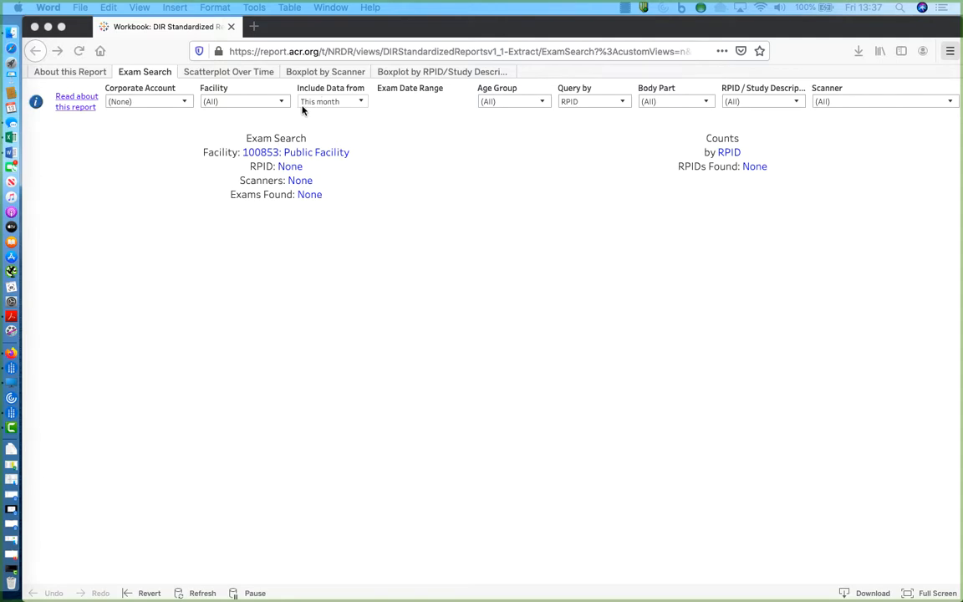
mouse_move(325, 115)
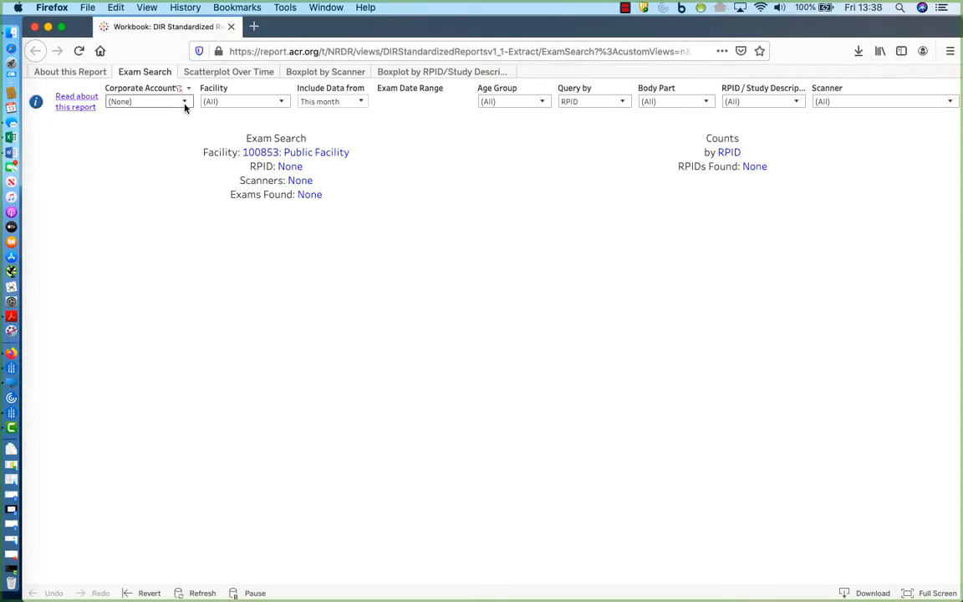
Filter the report to the 100000 - ACR Test corporate account
click(183, 102)
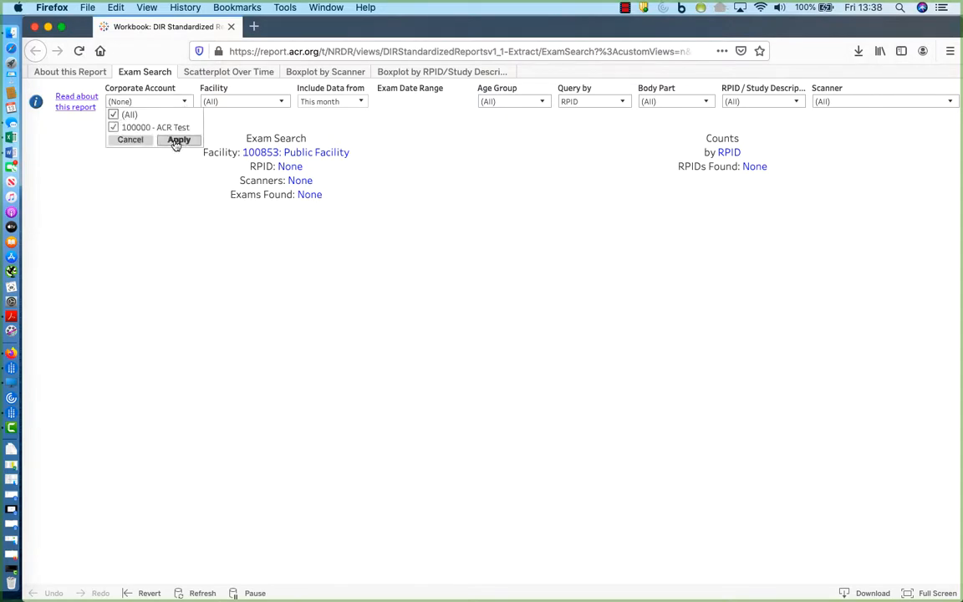
click(179, 139)
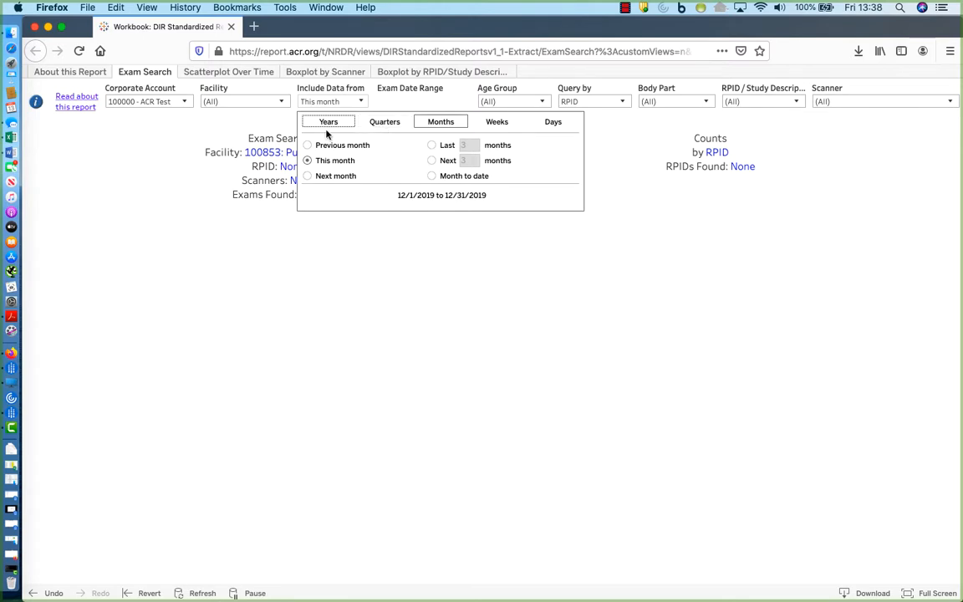
Set Include Data from to This year, briefly toggling Quarters then back to Years
click(385, 121)
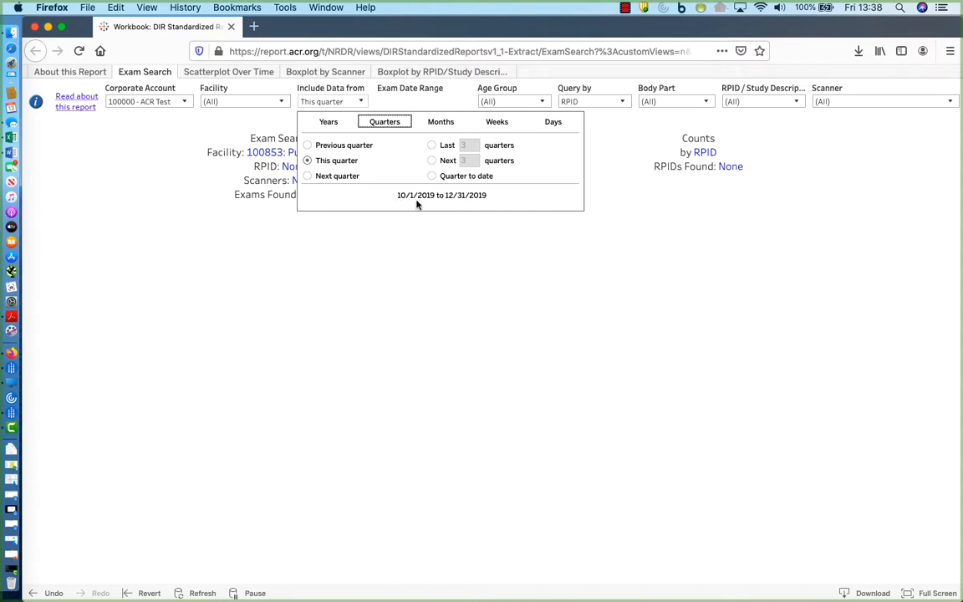
mouse_move(429, 197)
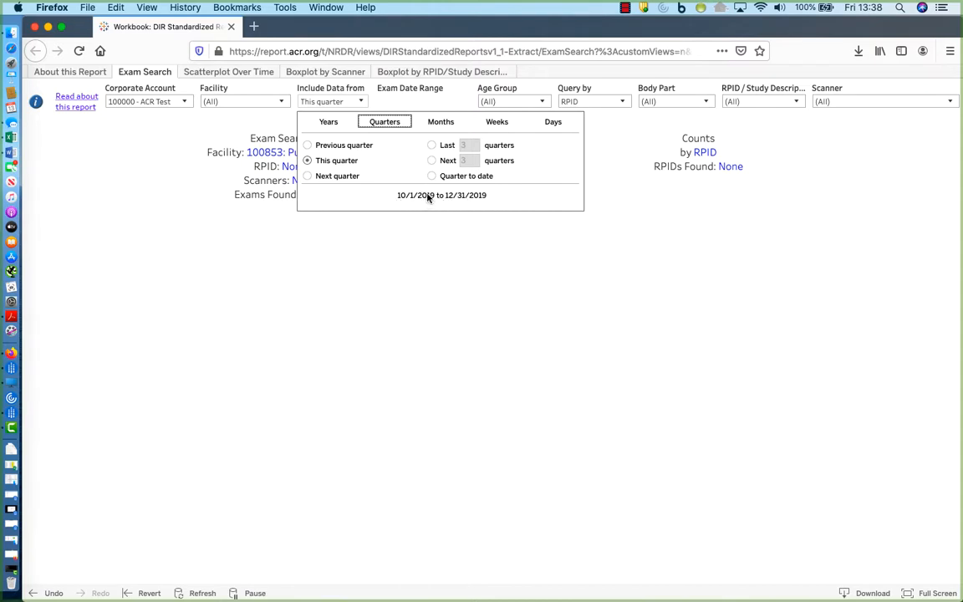
click(328, 121)
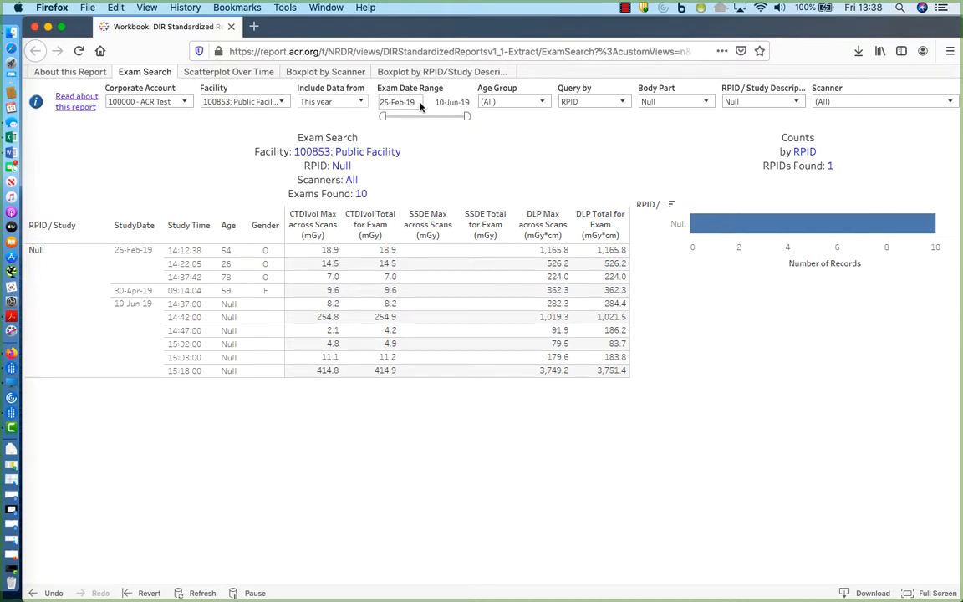
mouse_move(497, 146)
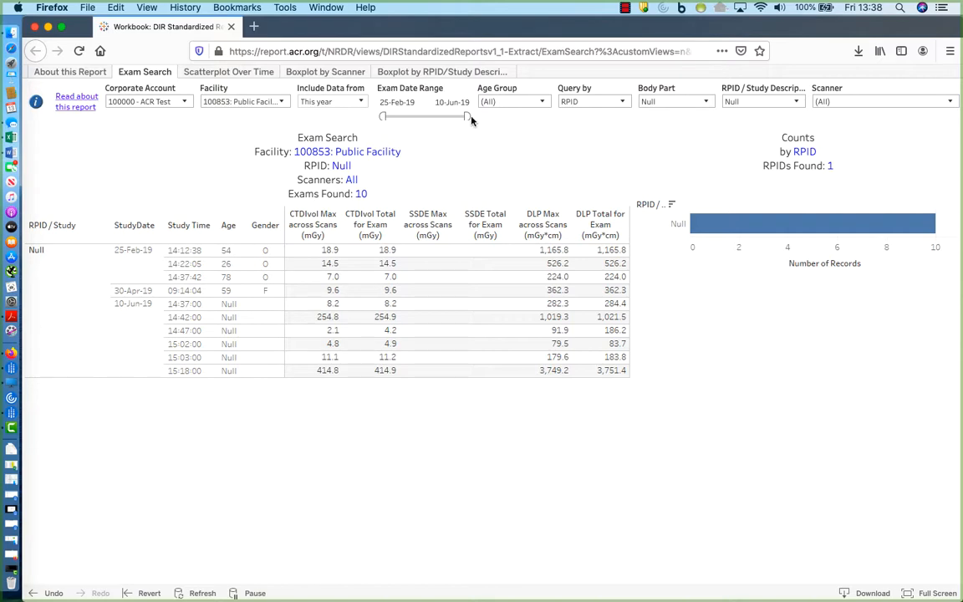
mouse_move(477, 121)
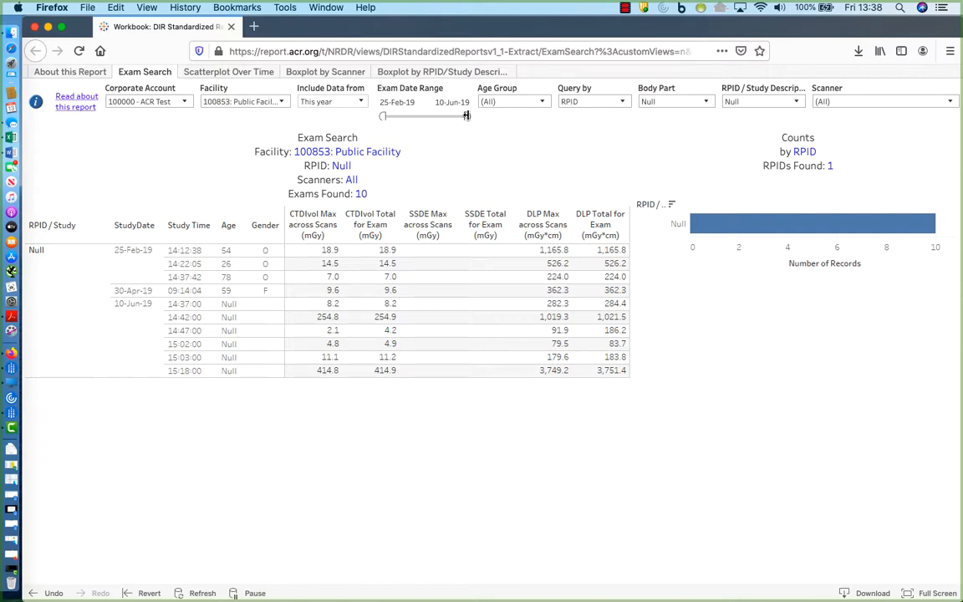
Drag the Exam Date Range end handle back to 28-Mar-19
drag(466, 115, 411, 116)
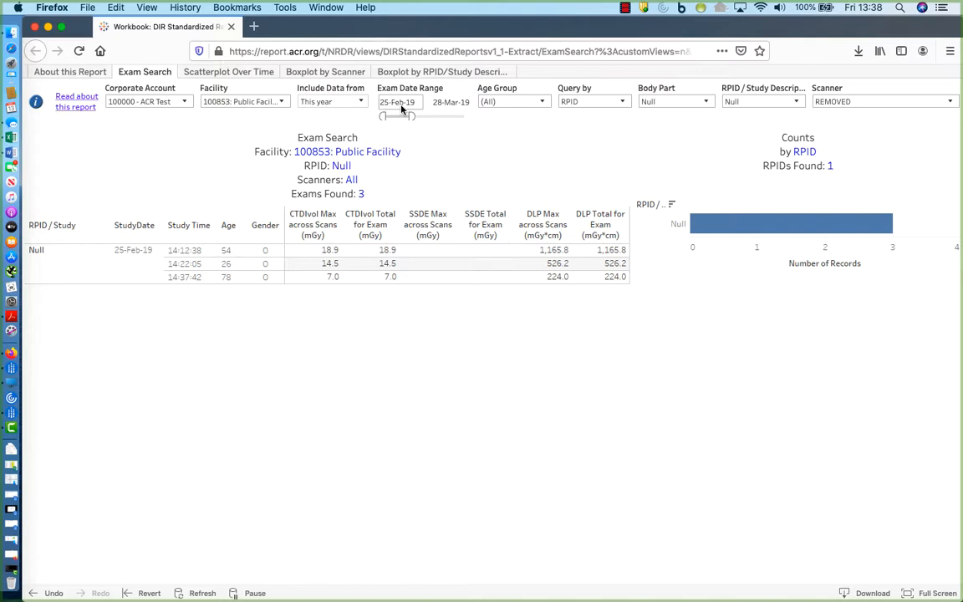
Set the exam date range start to 14-Feb-19 and end to 26-Feb-19
click(400, 101)
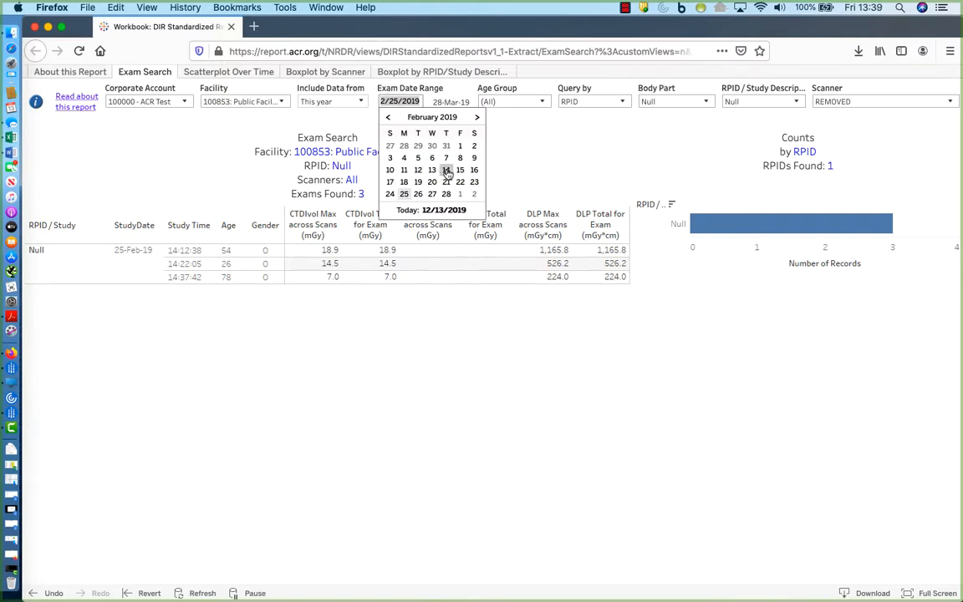
click(432, 170)
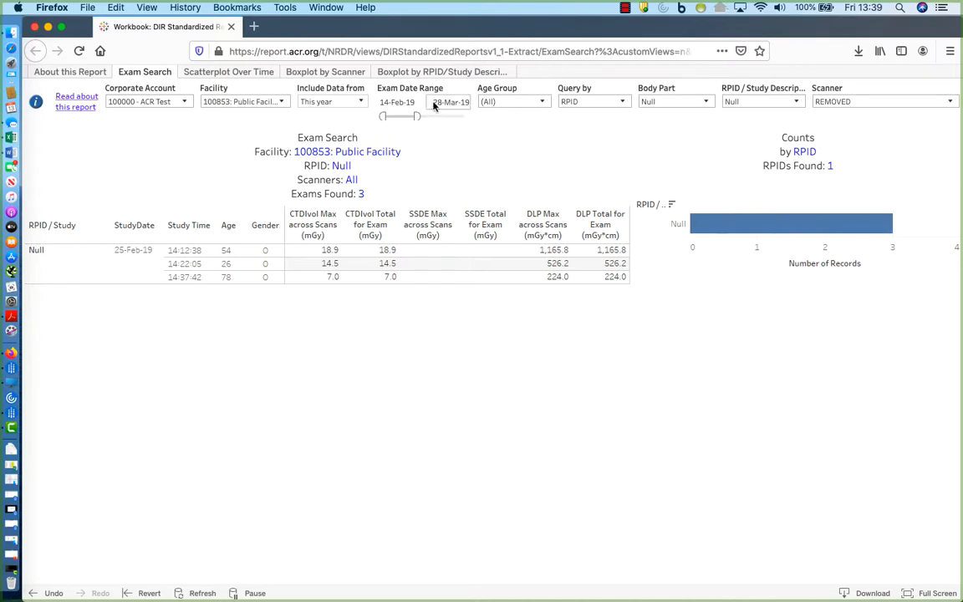
click(449, 101)
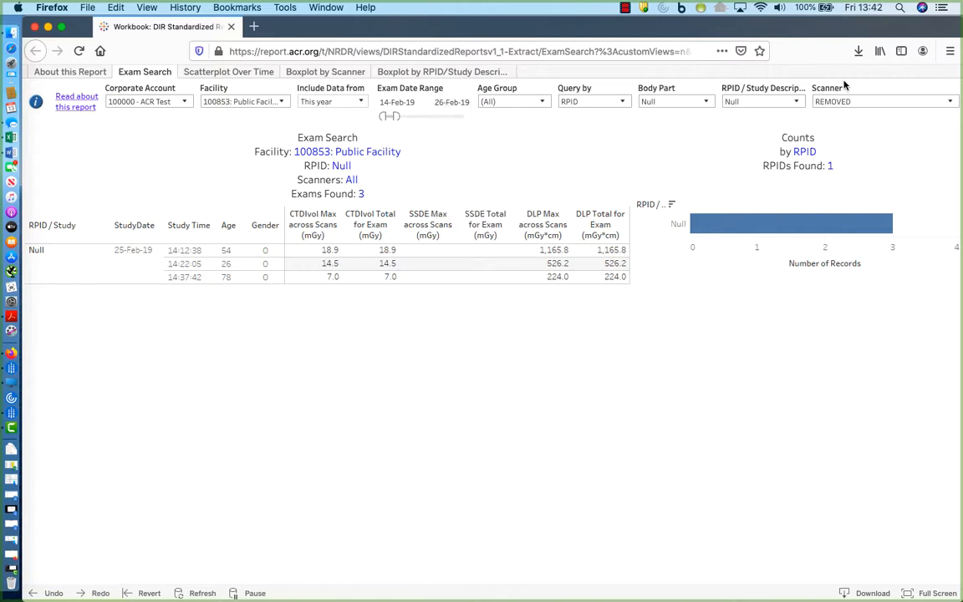
mouse_move(400, 96)
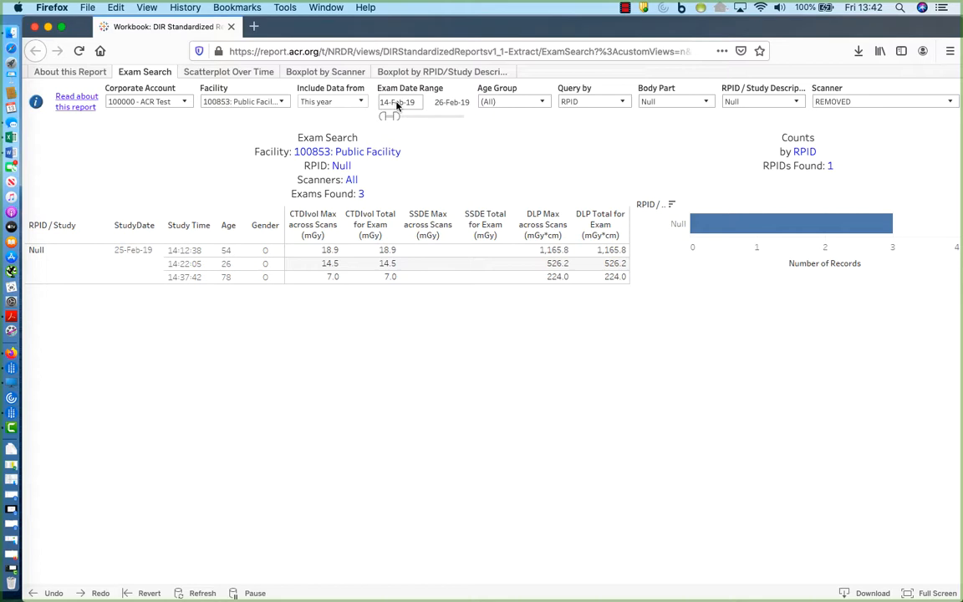
Change the exam date range start date to 14-Feb-16
click(399, 101)
text(6)
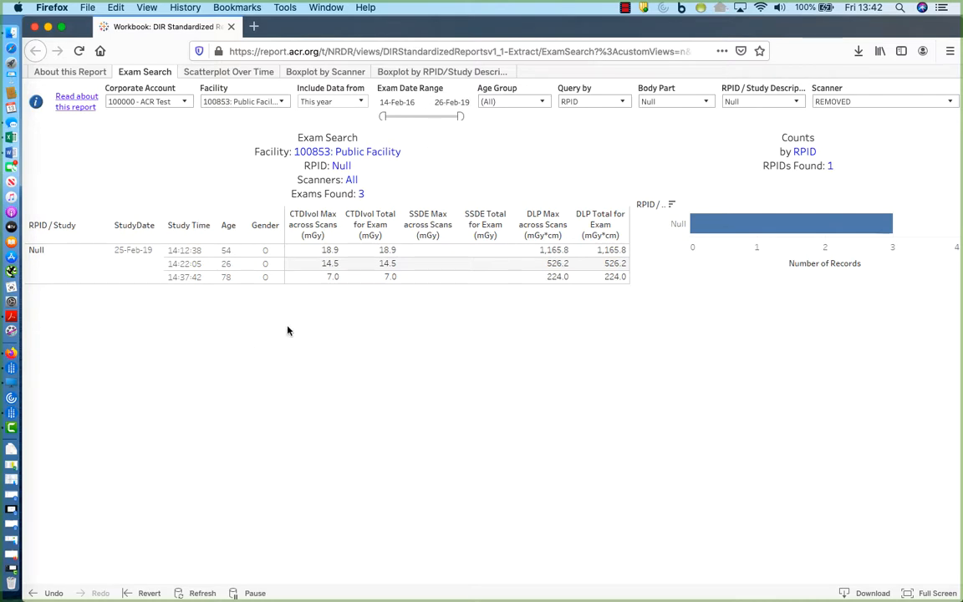
mouse_move(435, 147)
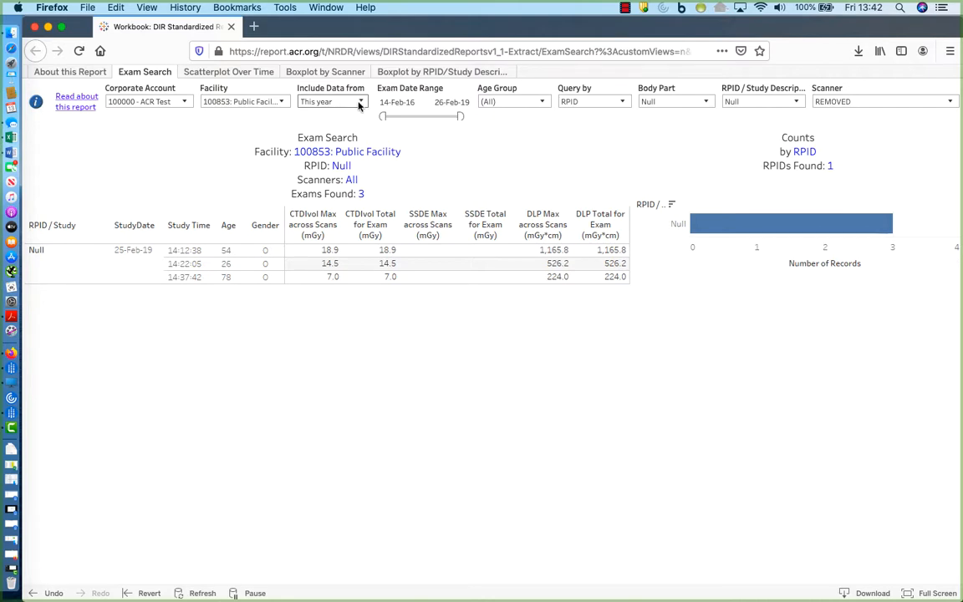
Set Include Data from to the last 4 years (2016–2019)
click(360, 101)
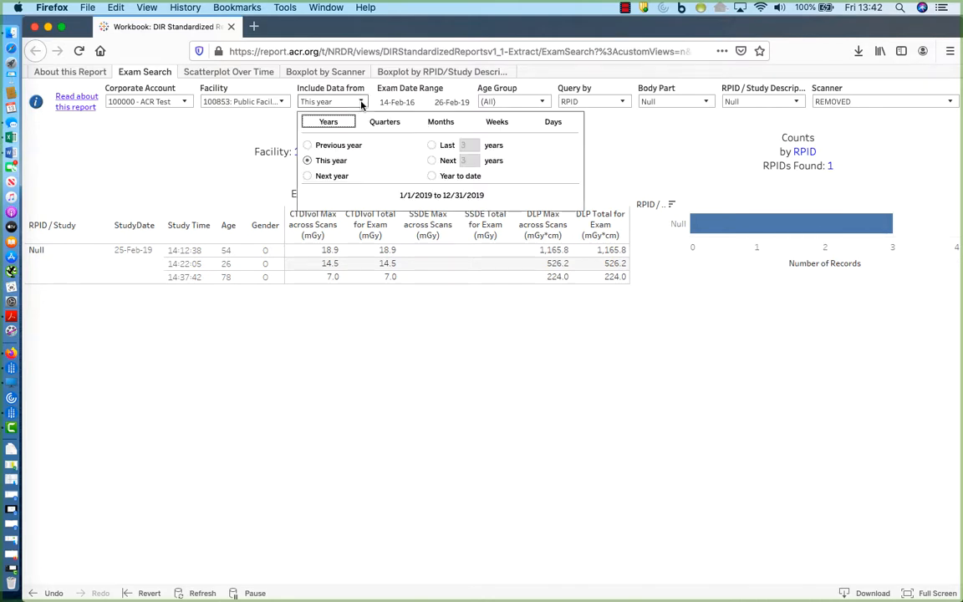
mouse_move(426, 150)
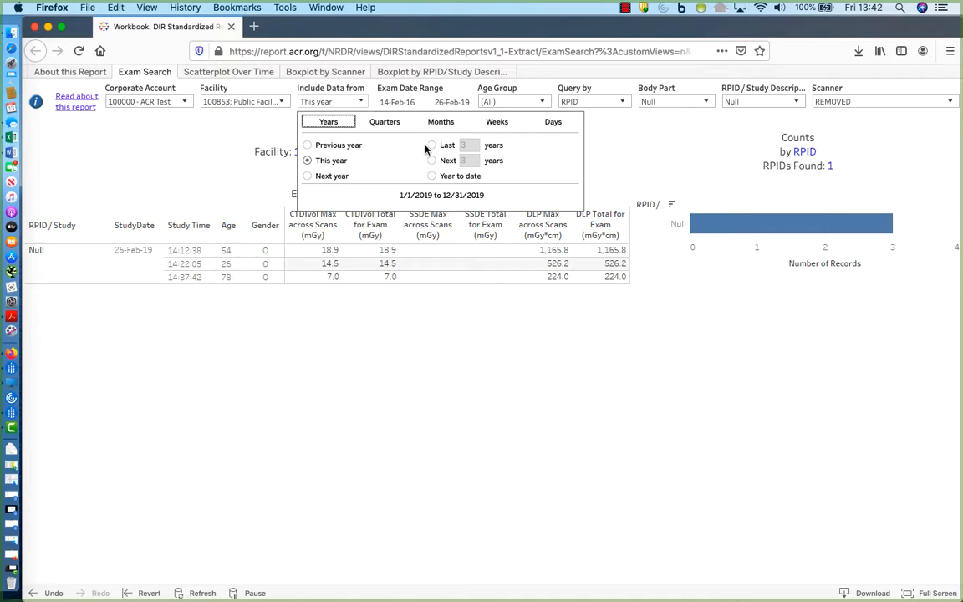
click(432, 144)
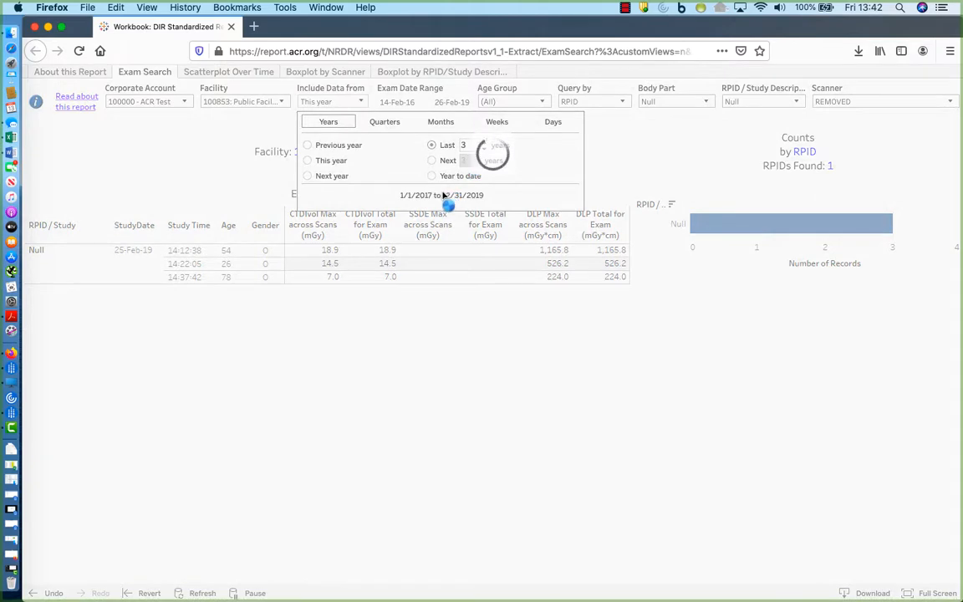
click(483, 143)
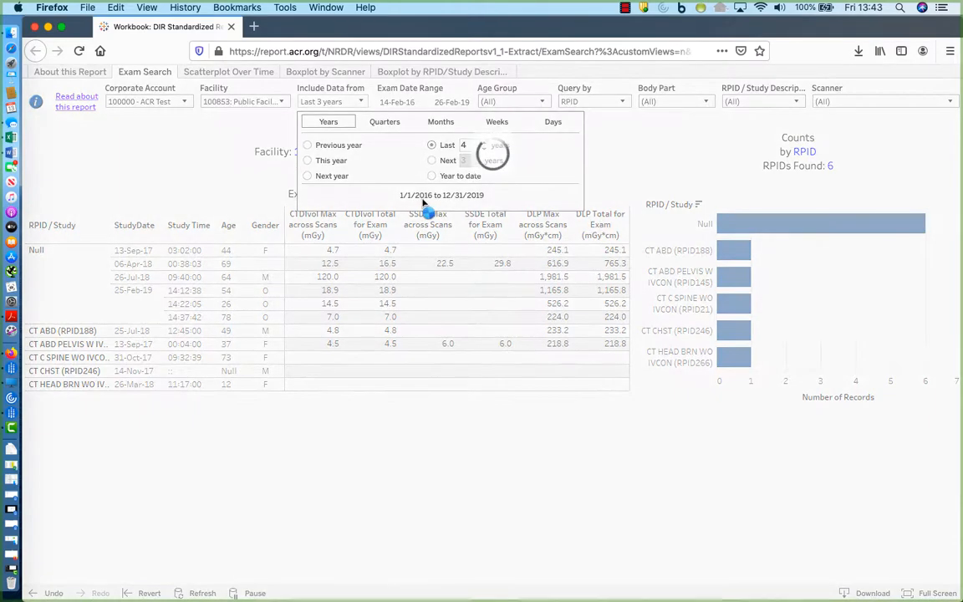
click(483, 141)
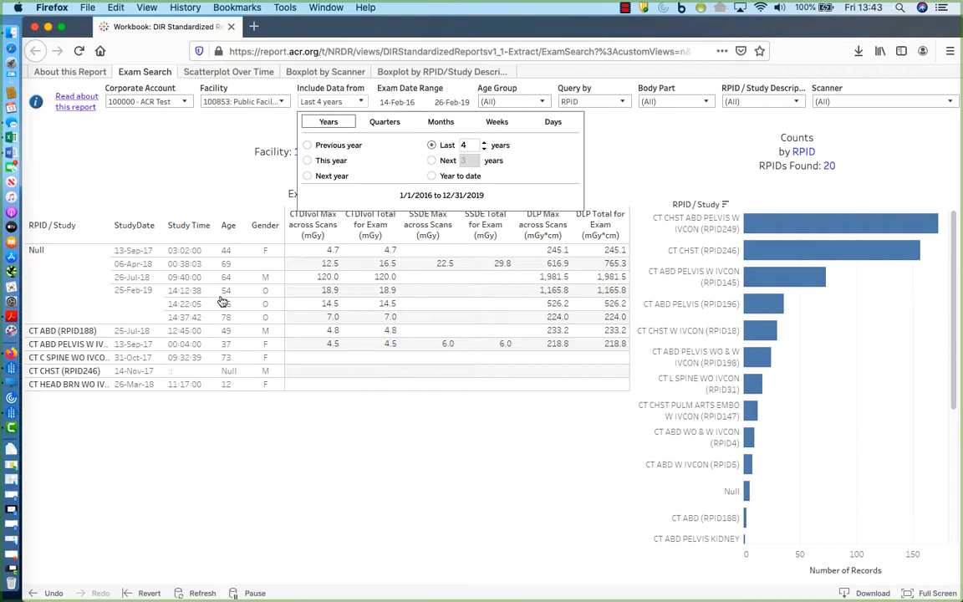
mouse_move(381, 117)
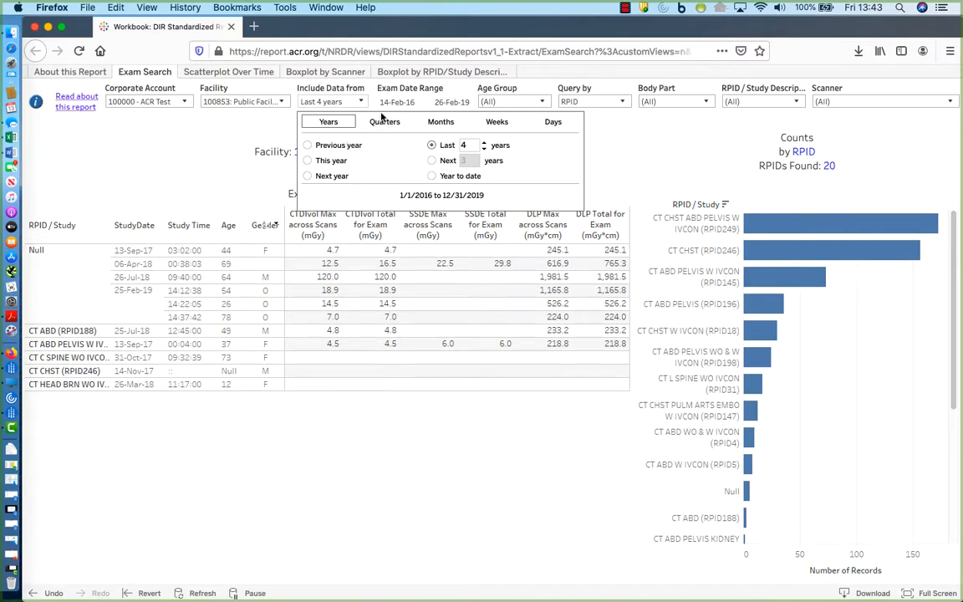